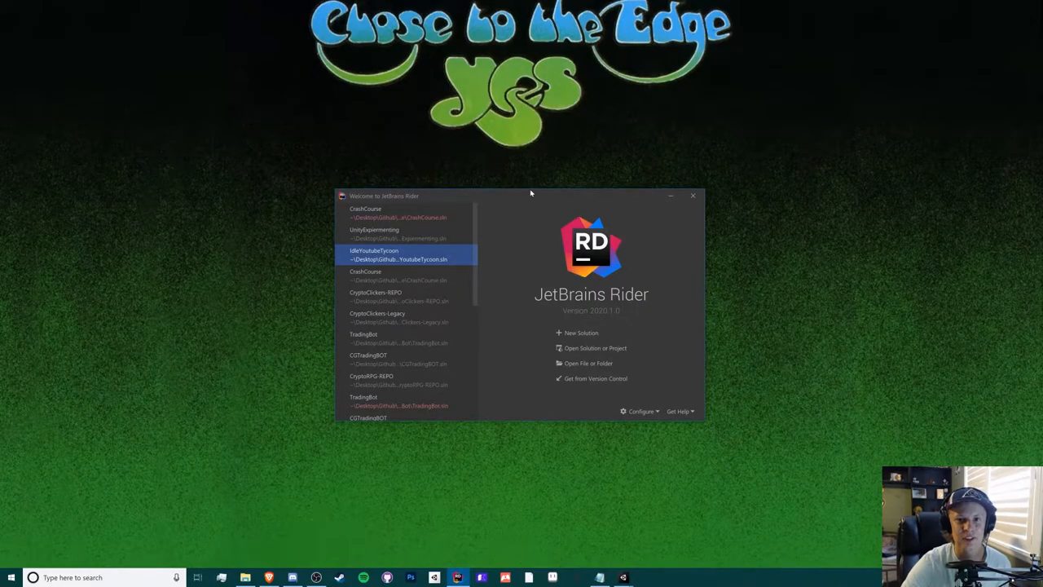
mouse_move(533, 202)
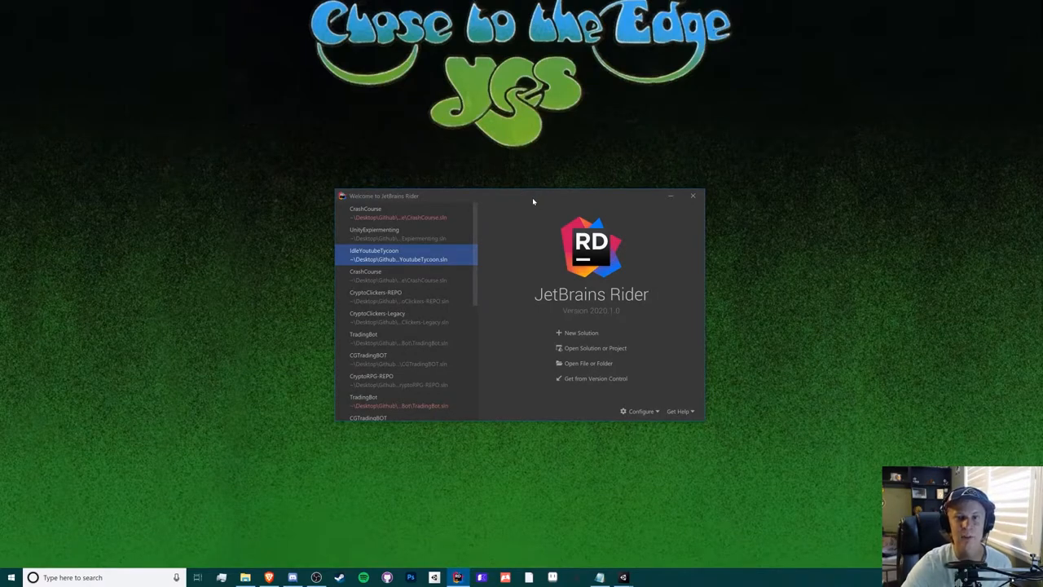
mouse_move(621, 187)
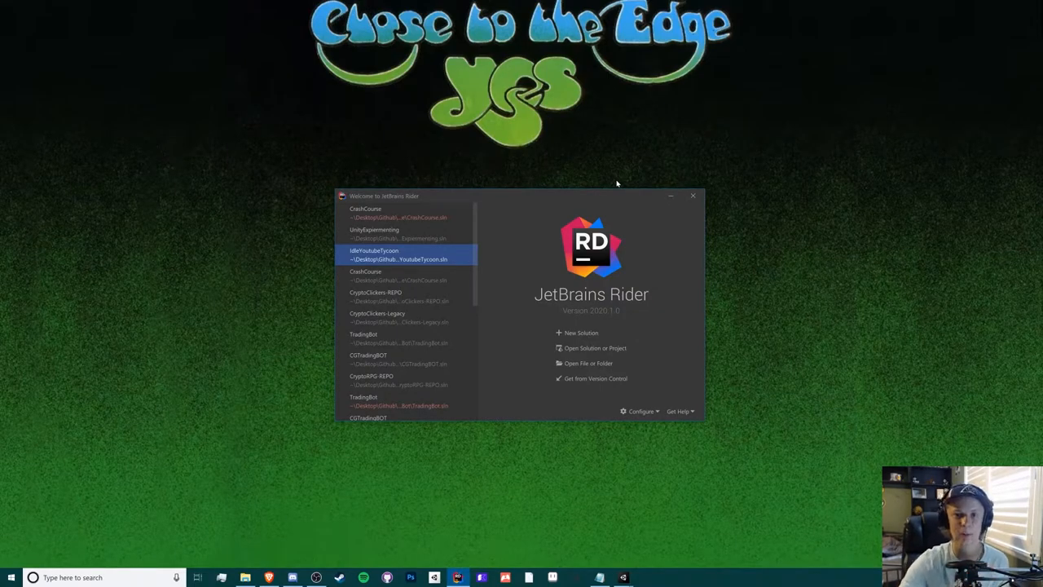
mouse_move(378, 222)
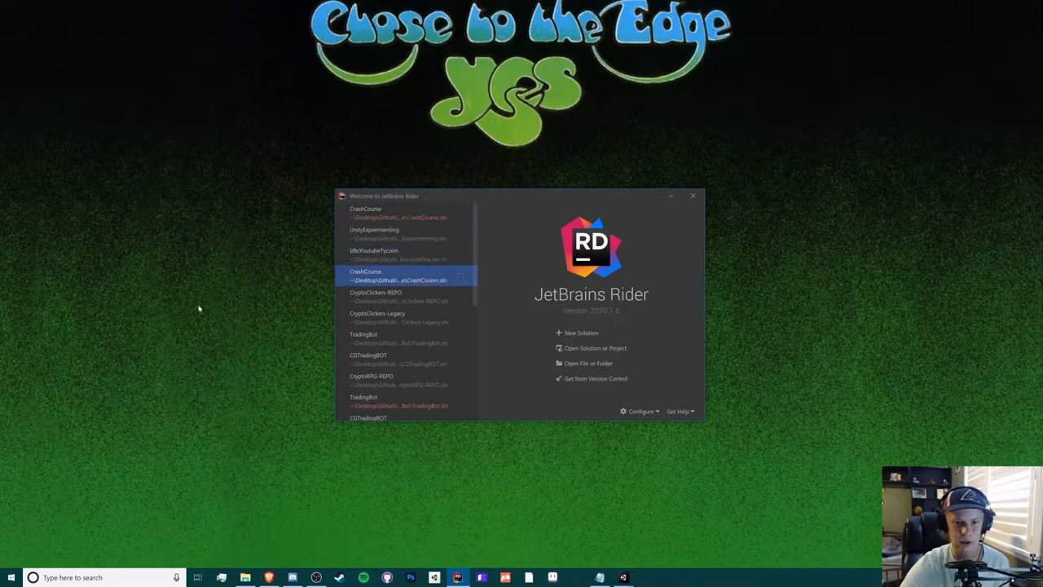
Step: Start a new solution using the .NET Core Console Application template
click(406, 359)
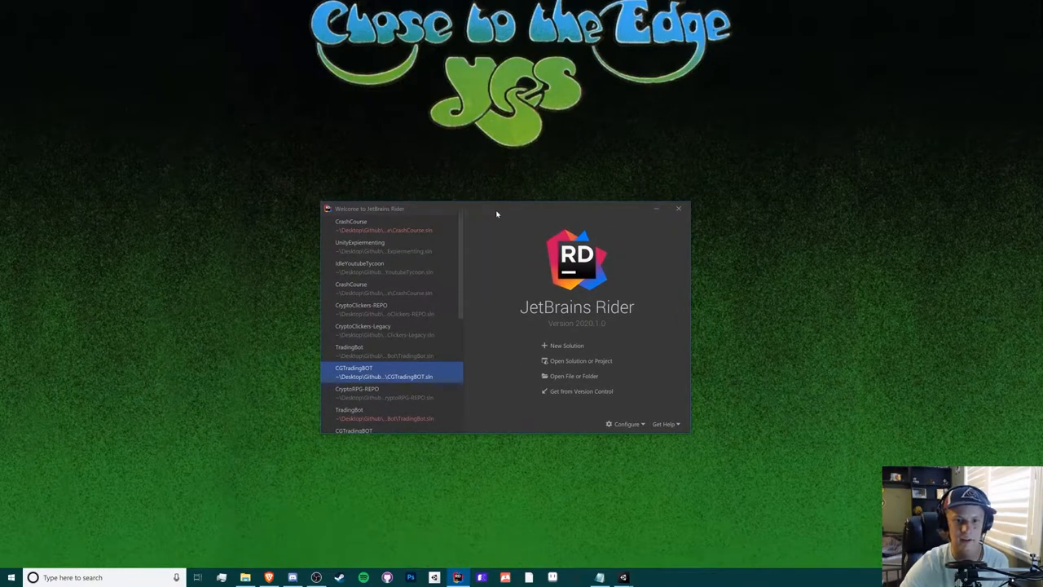
mouse_move(514, 236)
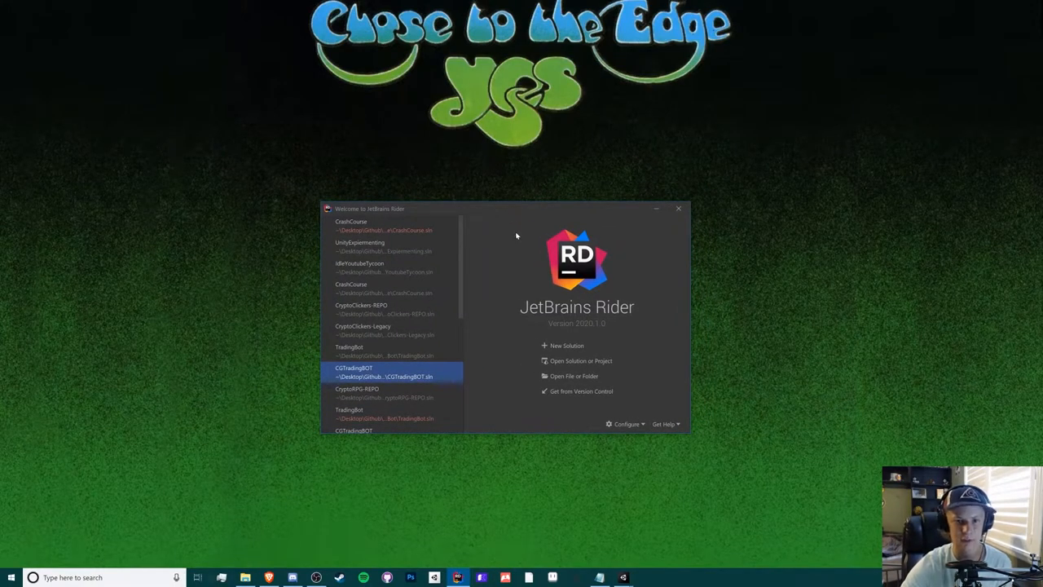
click(389, 414)
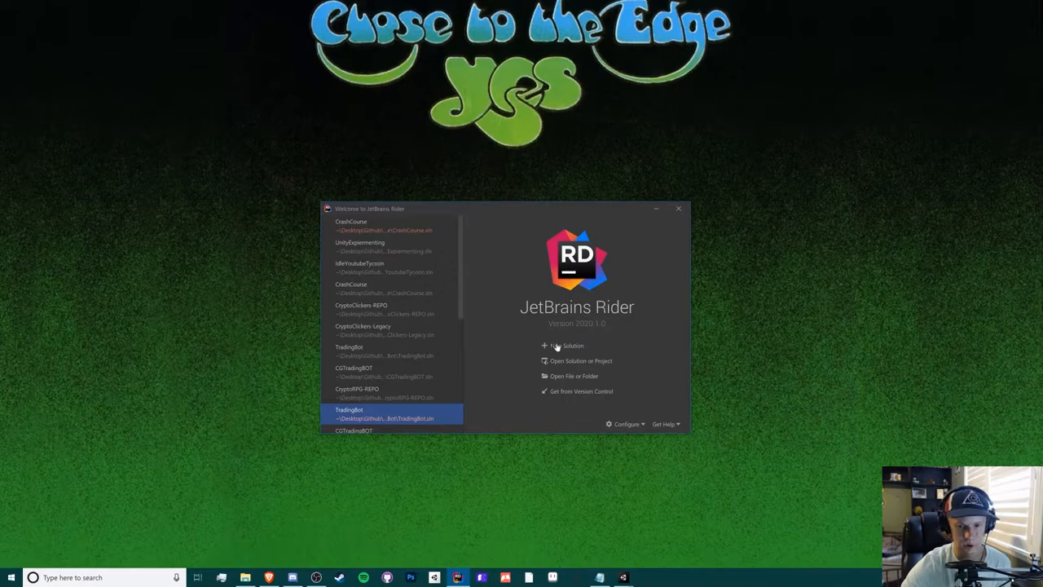
click(567, 346)
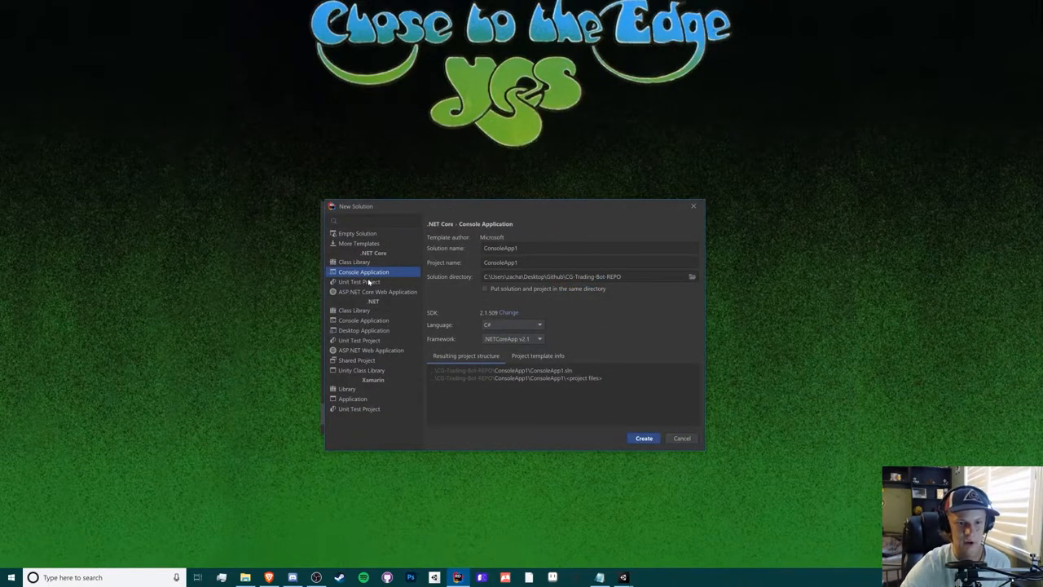
Step: Name the solution CrashCourse and review the remaining project options
text(CrashCourse)
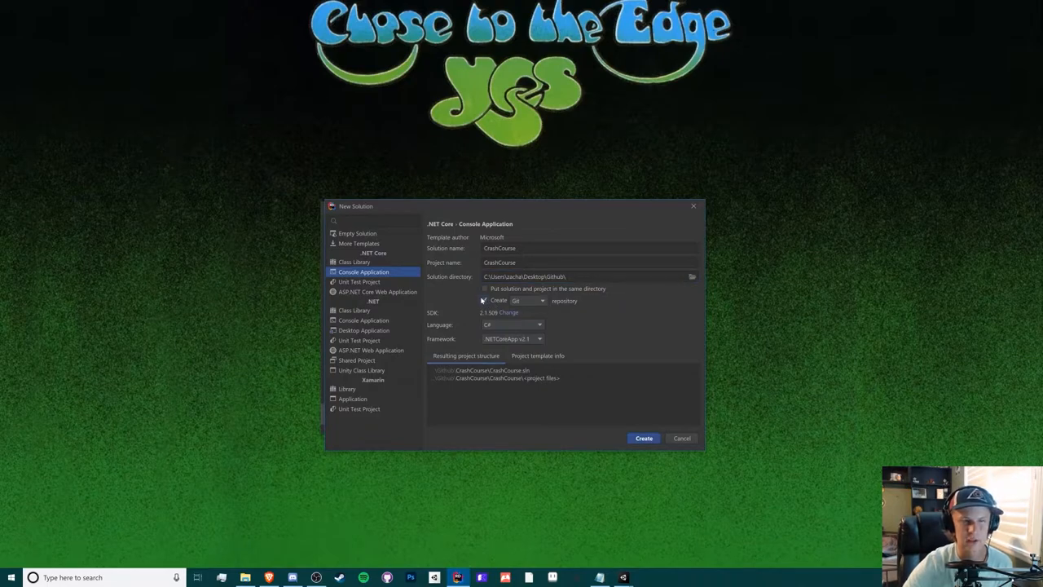
click(485, 300)
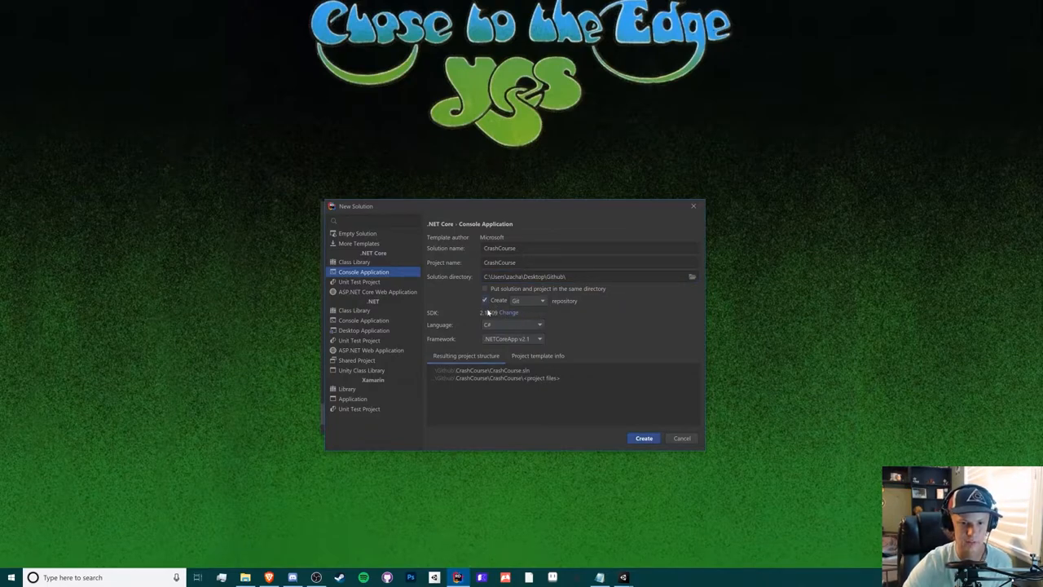
mouse_move(528, 295)
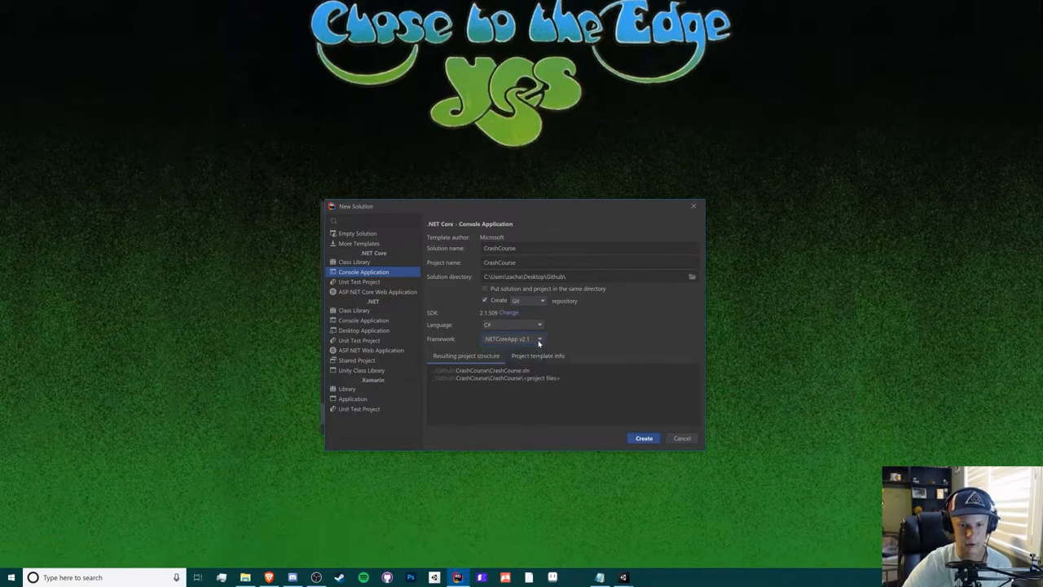
click(641, 437)
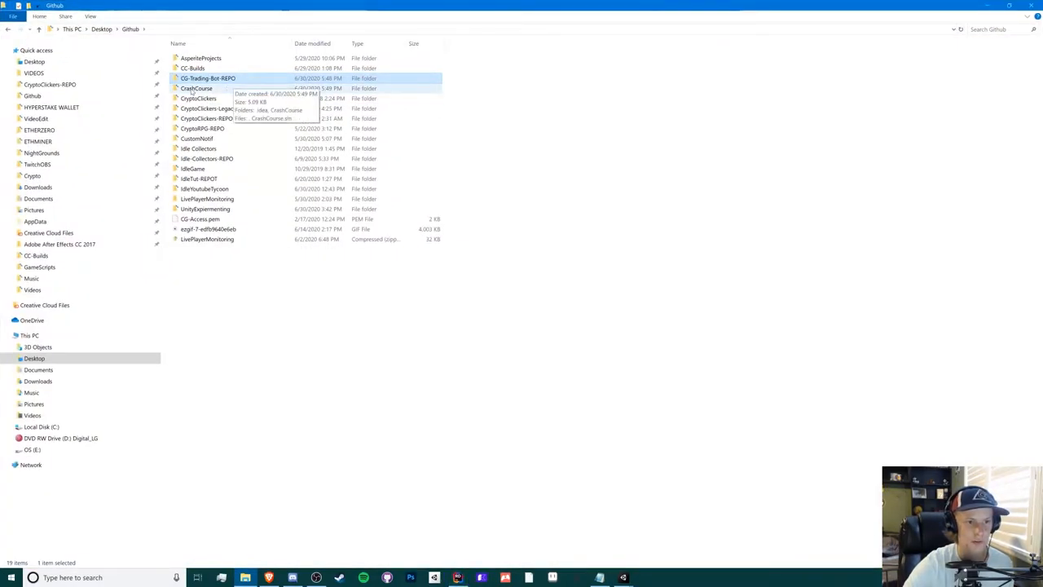
Step: Enter the newly created CrashCourse folder inside the Github directory
double_click(195, 88)
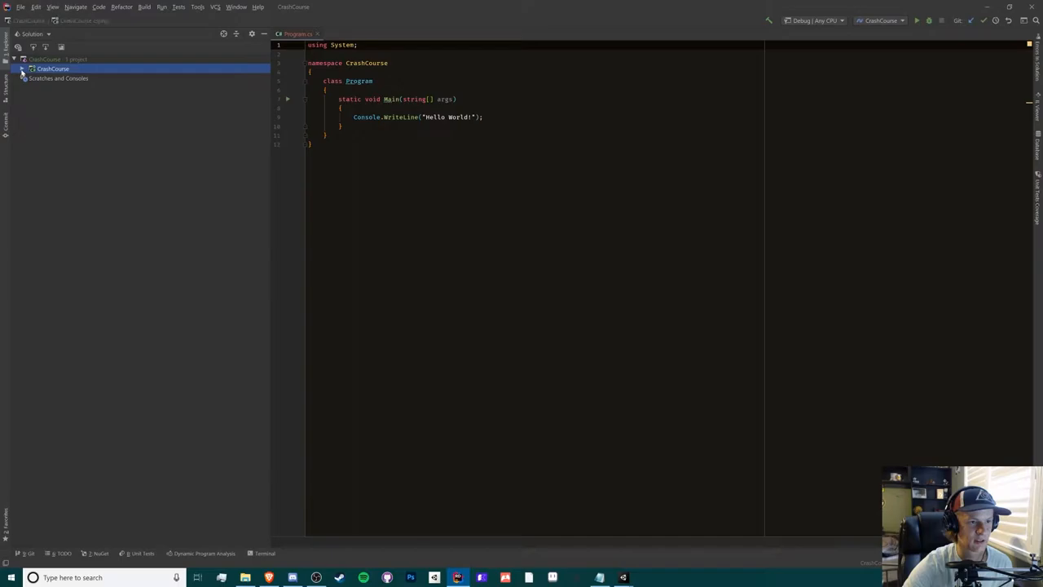
Step: Replace the Hello World code with empty CrashCourse and Extendable namespaces
click(23, 59)
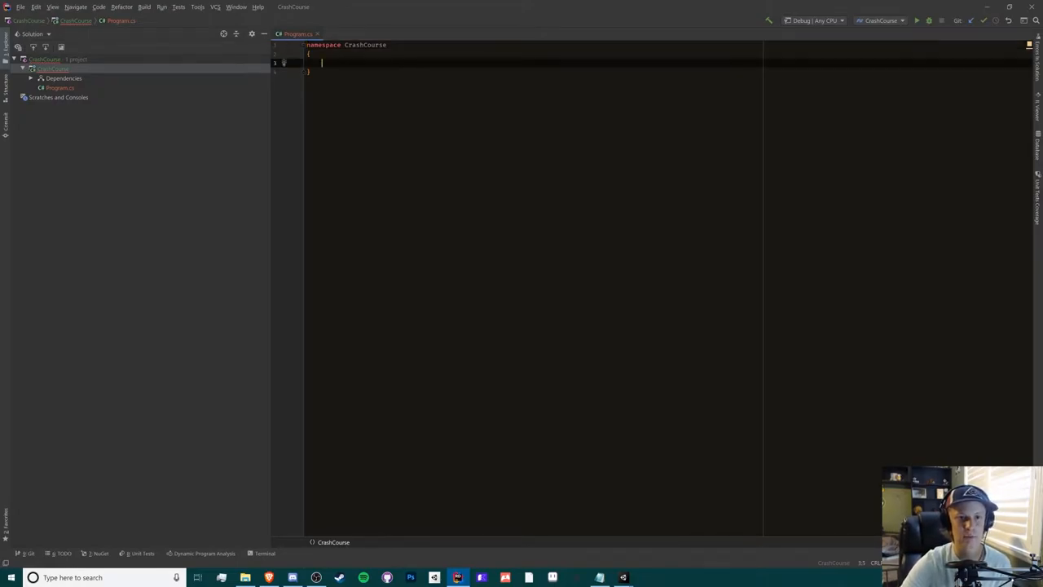
text(br)
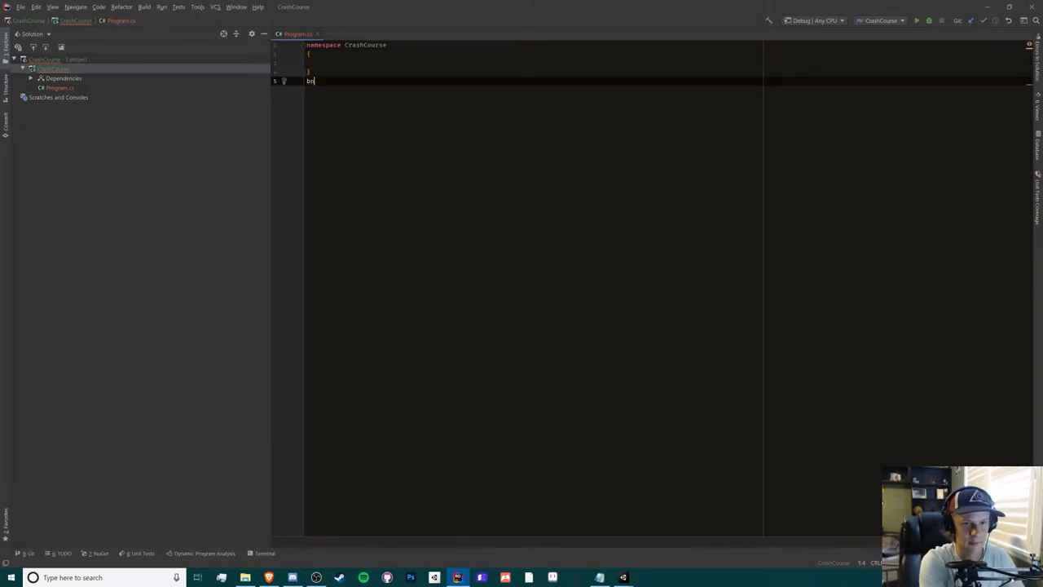
text(namespace Extendable)
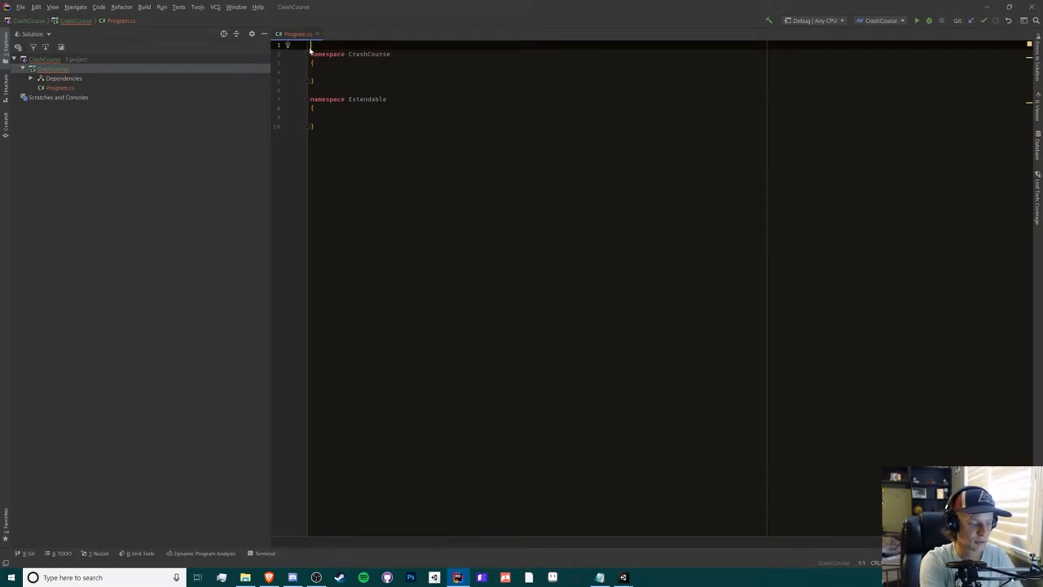
Step: Add a using Extendable directive at the top of Program.cs
text(using)
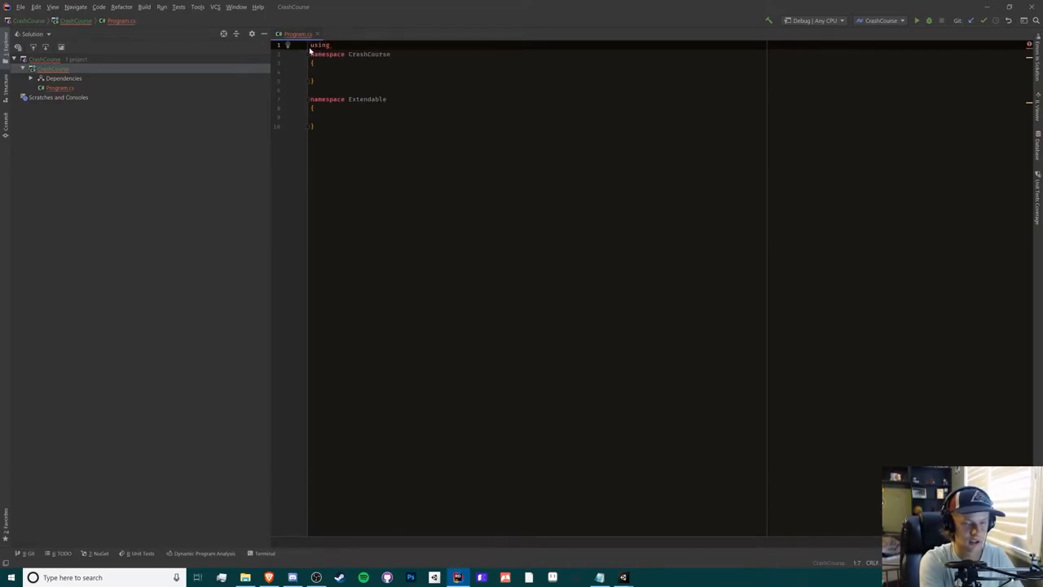
text(Extendable;)
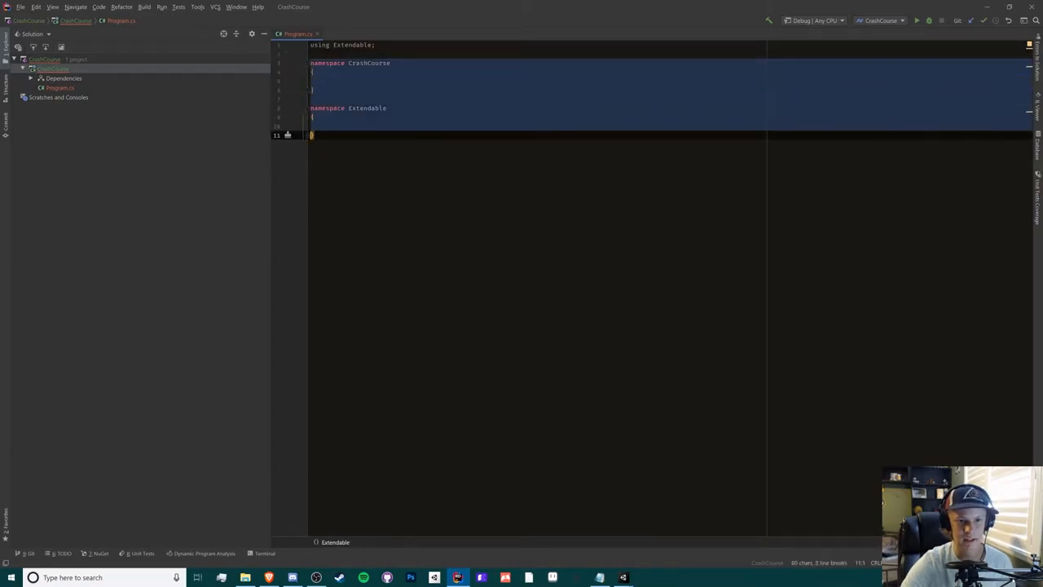
Step: Add using System and a Program class whose Main prints Math.Abs(-1), then run it
click(326, 52)
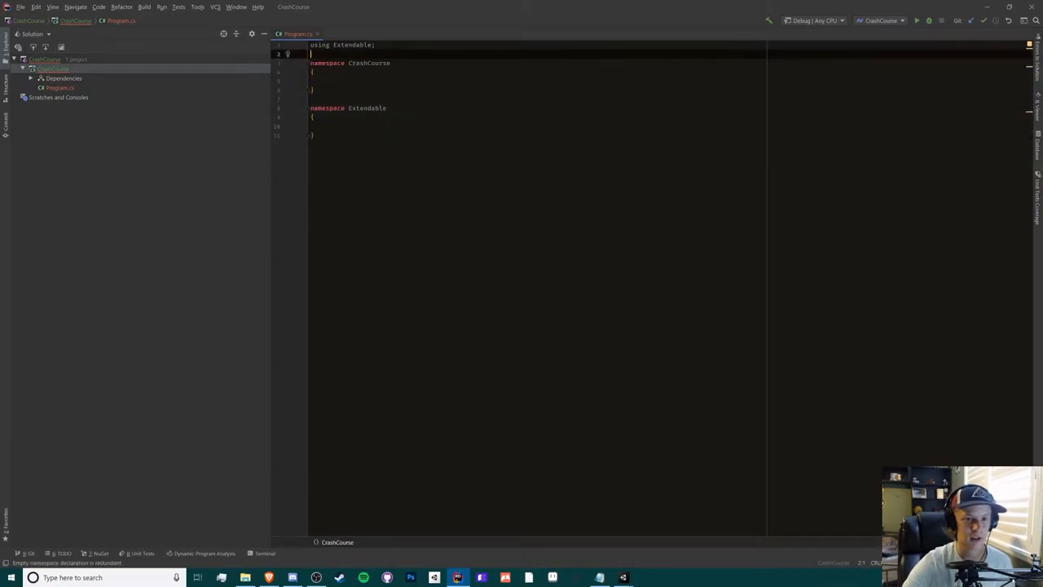
click(313, 133)
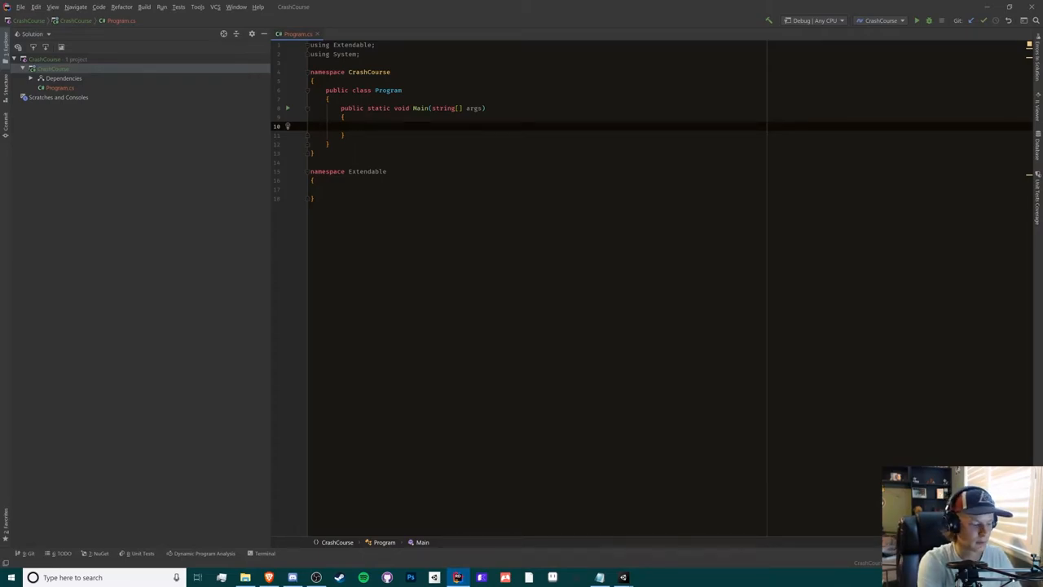
text(Math.)
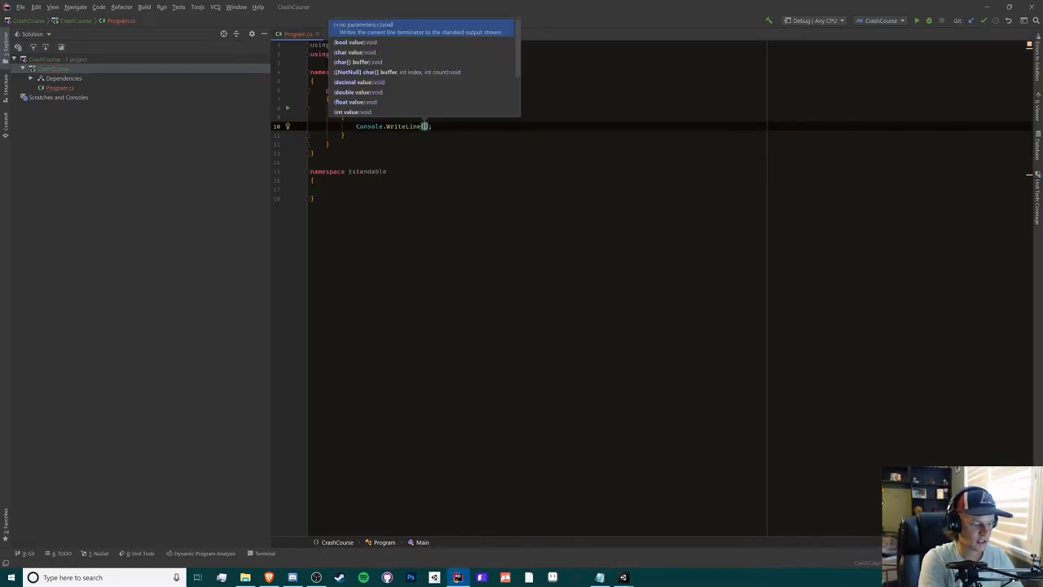
text(Math.)
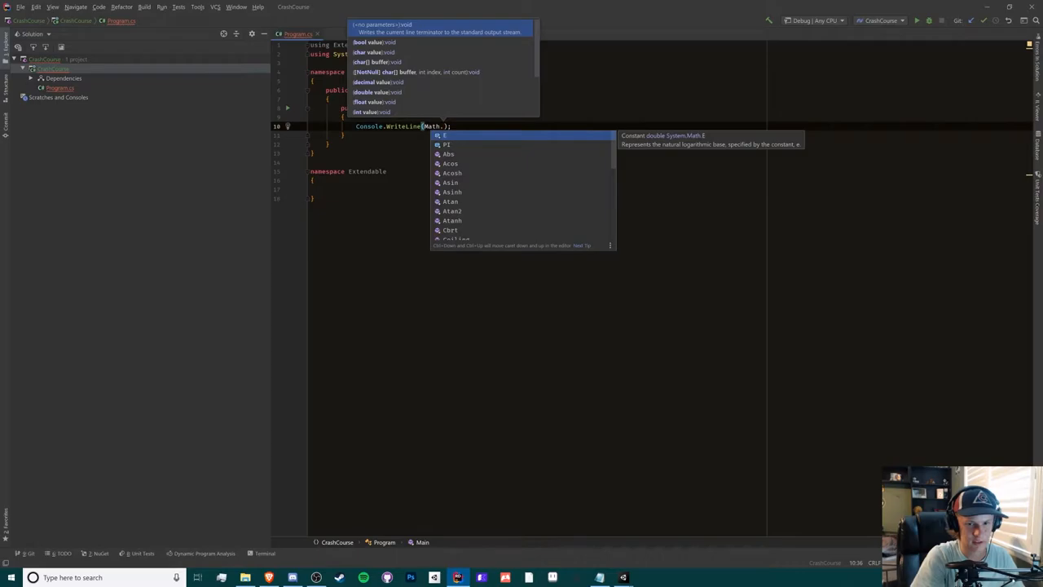
text(Abs(-1)
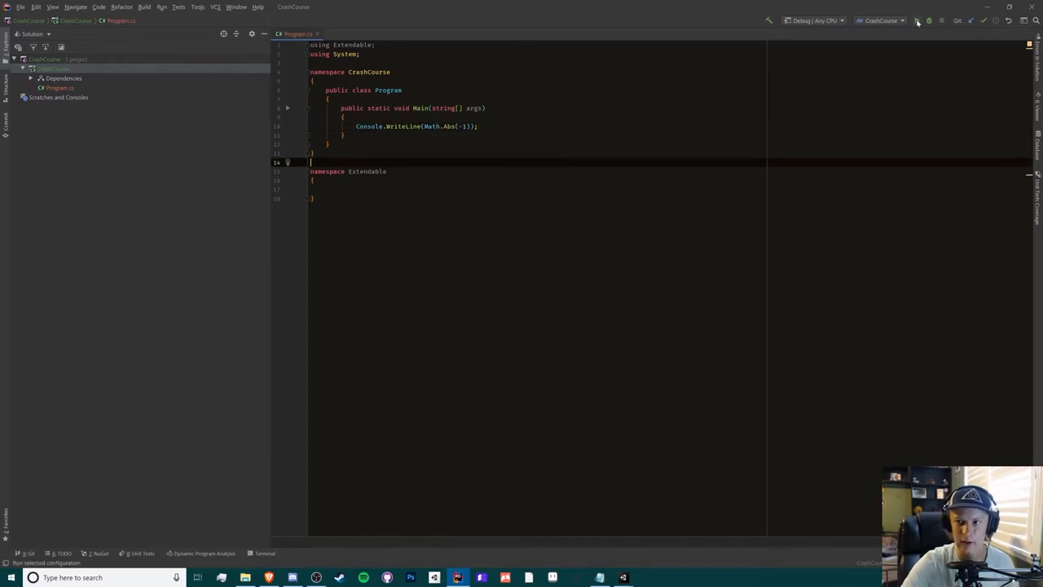
click(916, 19)
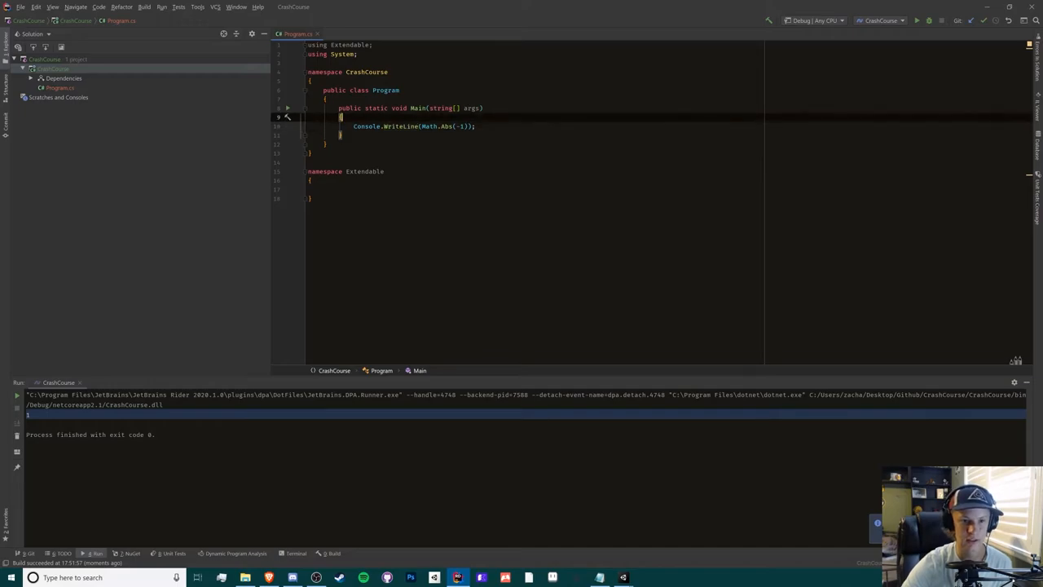
Step: Position the caret inside the Extendable and CrashCourse namespaces for nesting
click(326, 189)
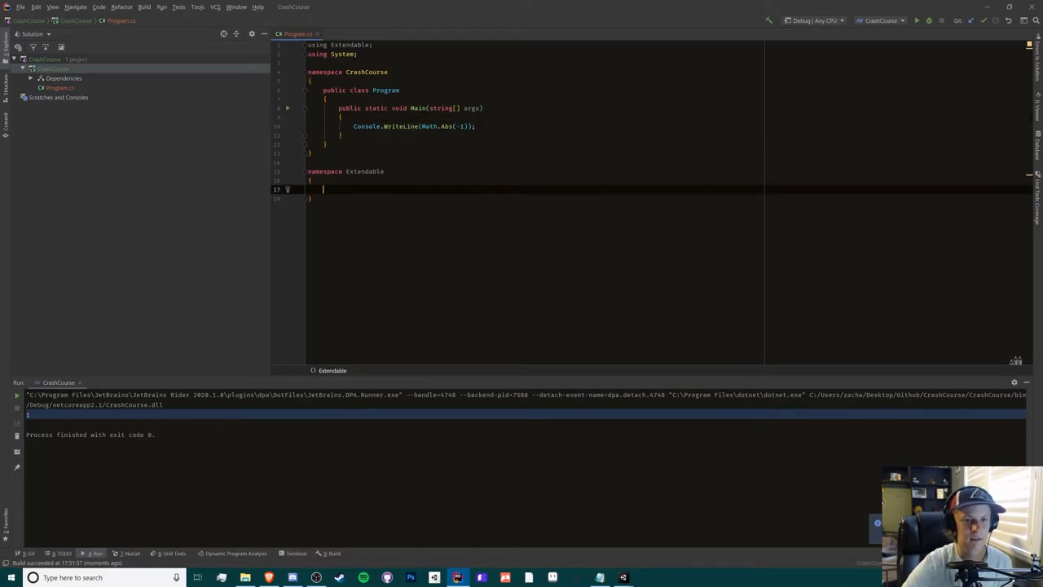
click(326, 80)
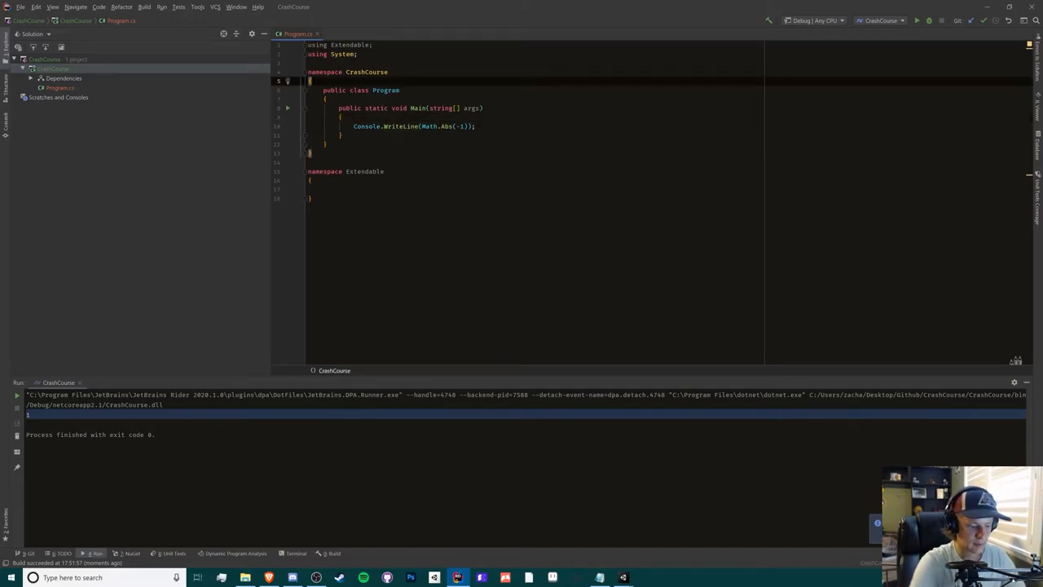
Step: Nest CrashCourseNested inside CrashCourse and add using Extendable.ExtendableNested
text(namespace ExtendableNested)
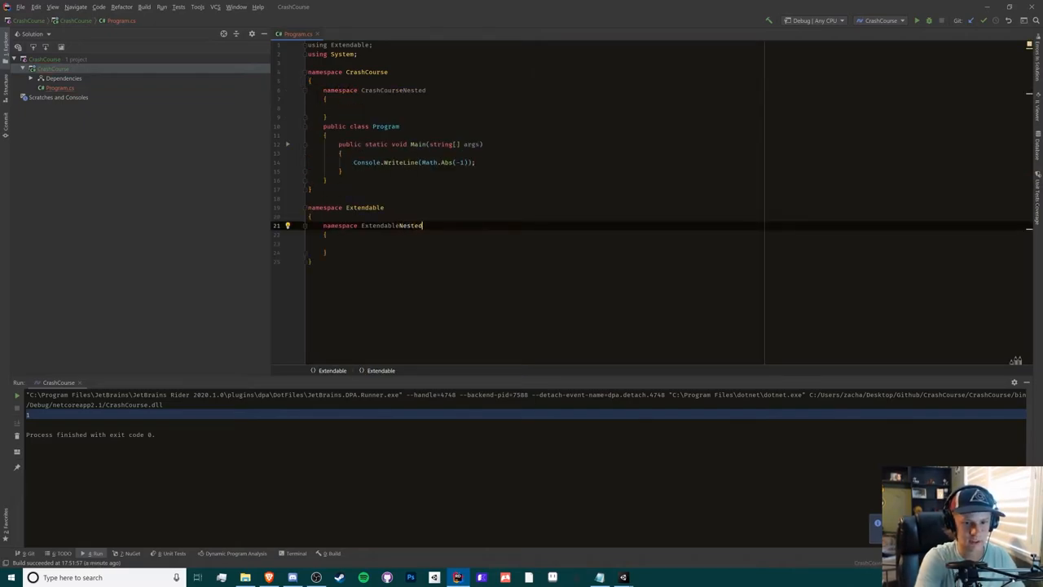
click(365, 224)
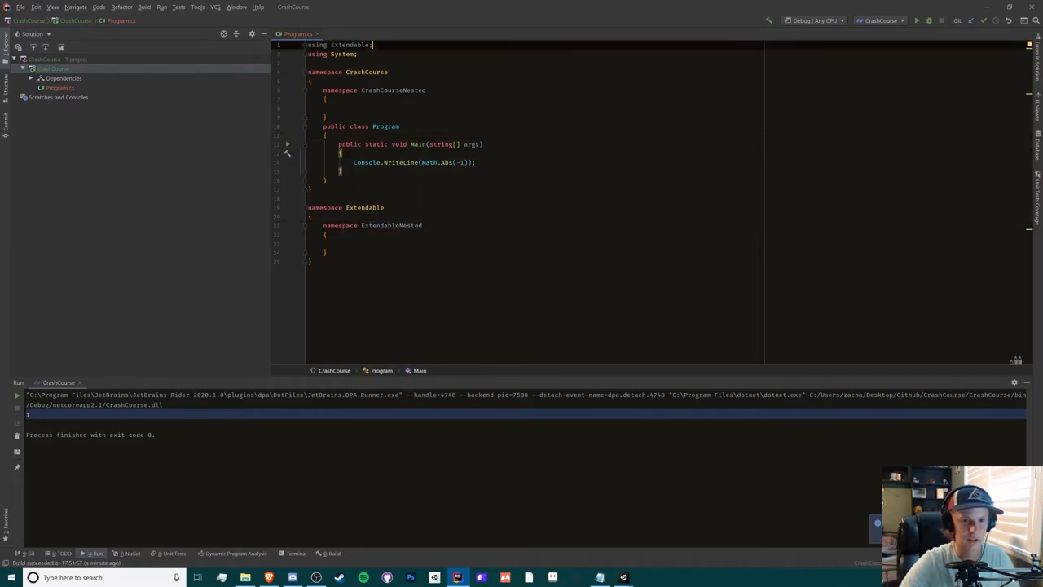
text(using Extendable)
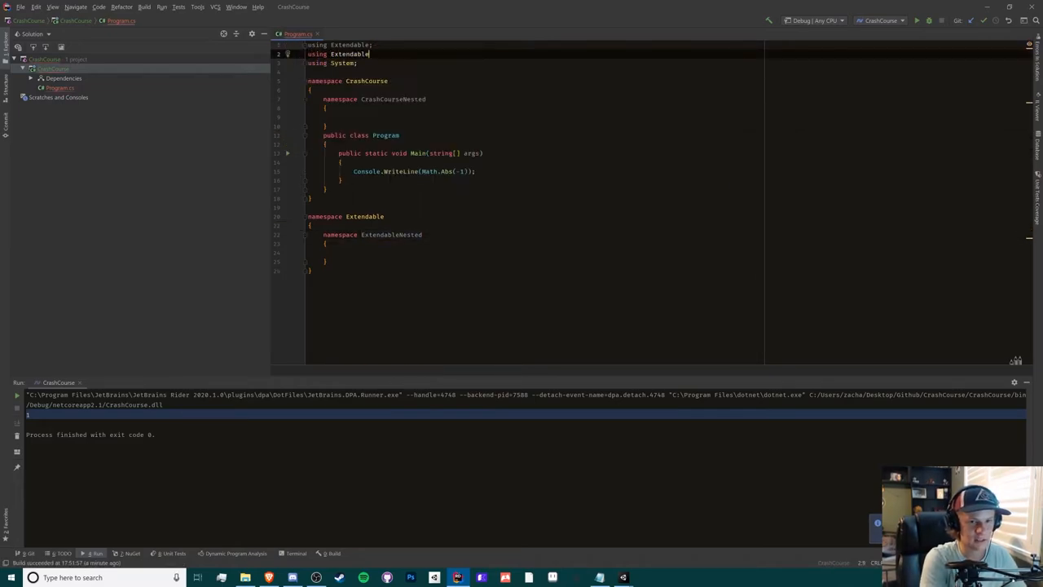
text(.ExtendableNested;)
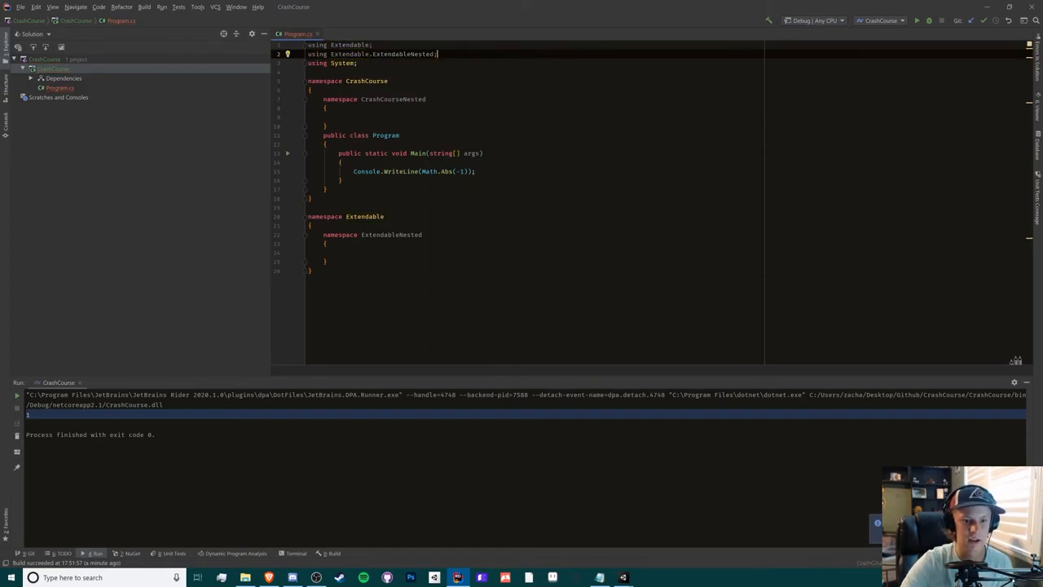
Step: Nest ExtendableNested and ExtendableNested2 inside Extendable and check the using reference
click(339, 251)
text(namespace ExtendableNested2)
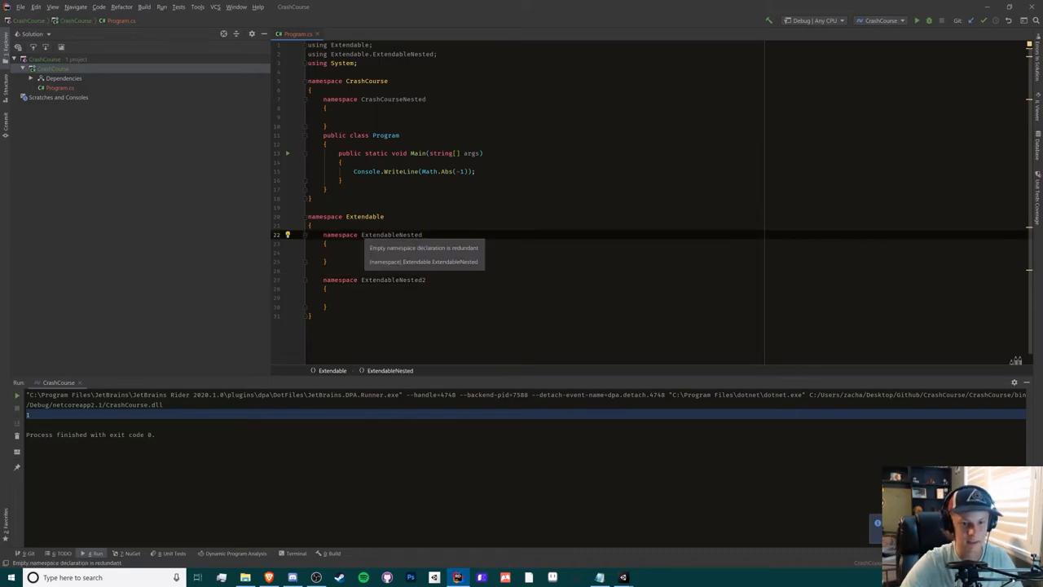
text(1)
click(375, 54)
text(1)
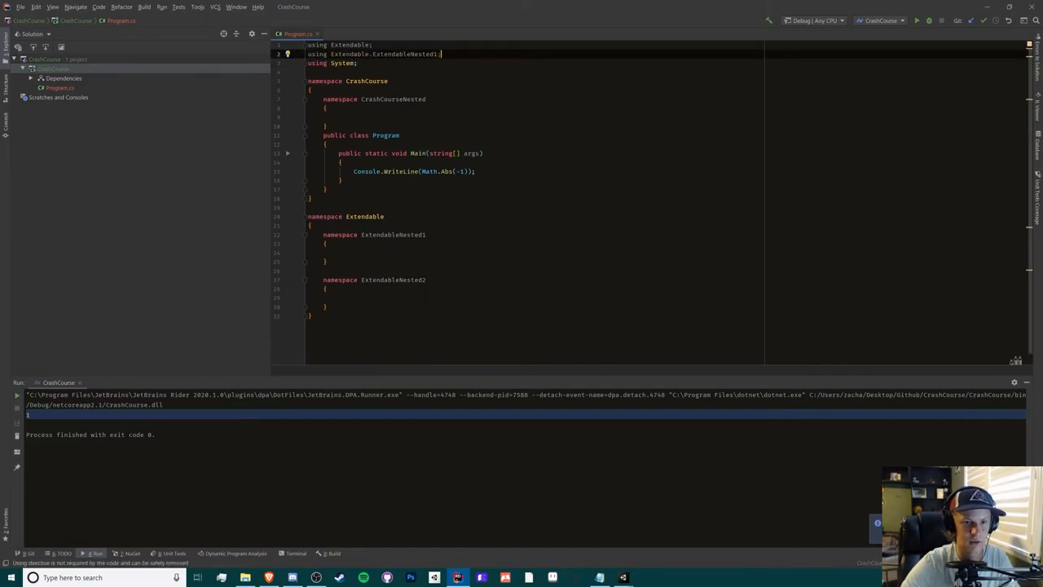
click(326, 271)
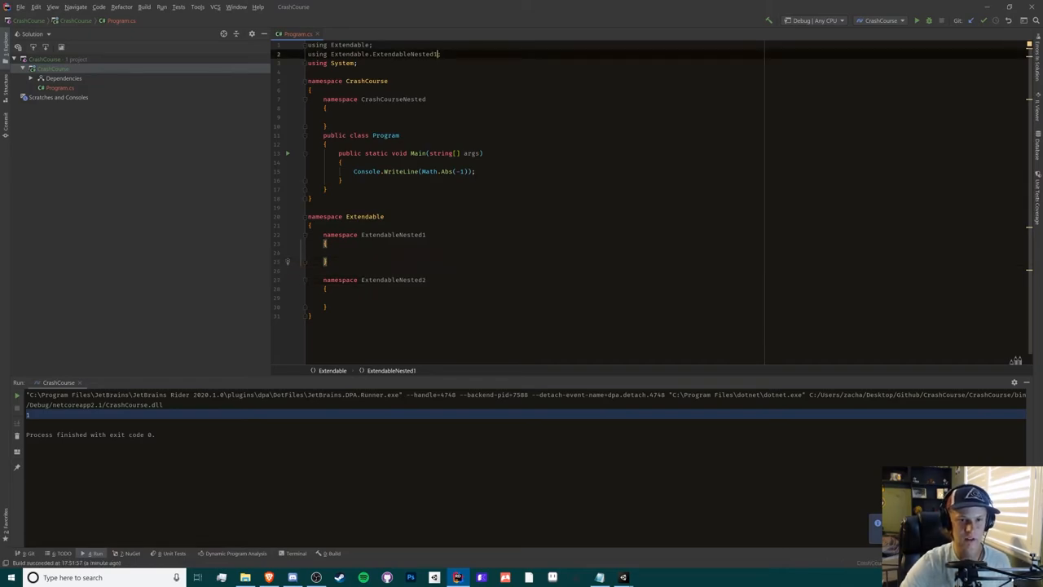
double_click(404, 53)
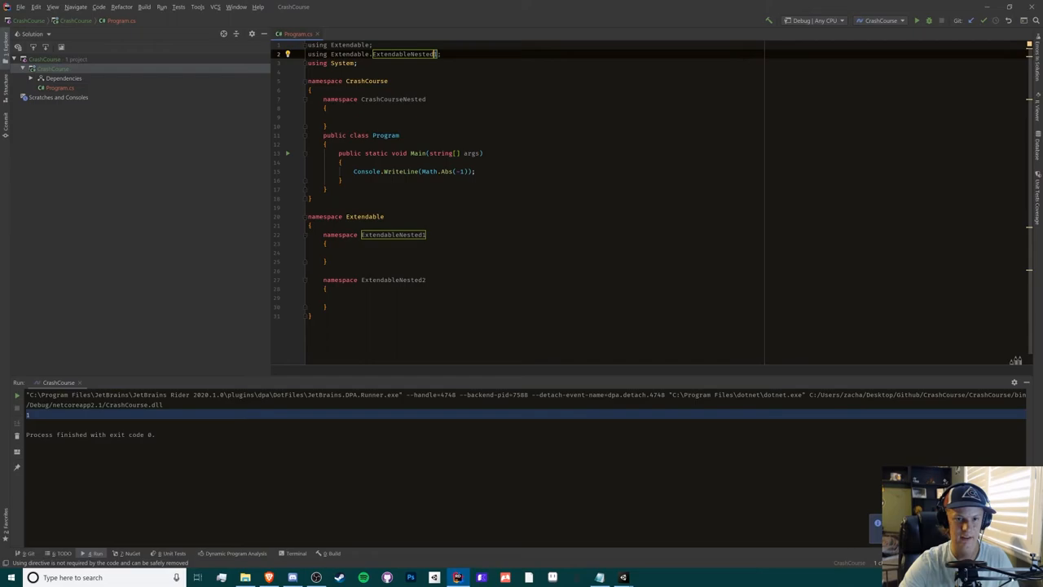